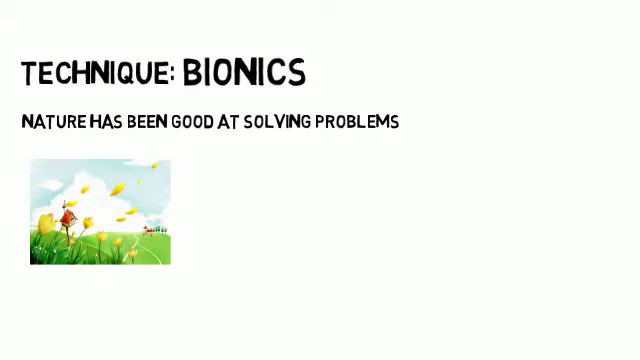
pyautogui.write('K')
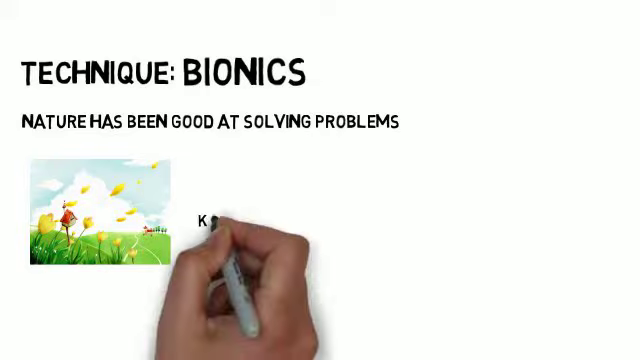
pyautogui.write('KEY COMPONENT')
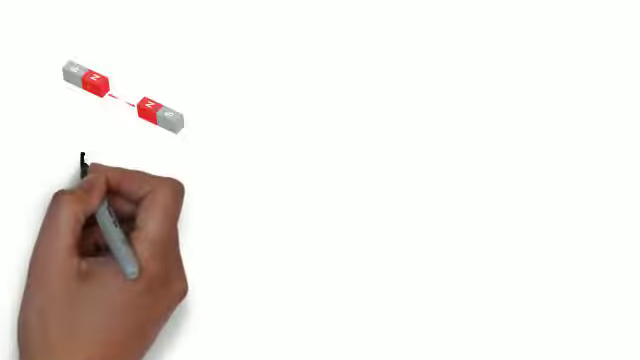
pyautogui.write('REP')
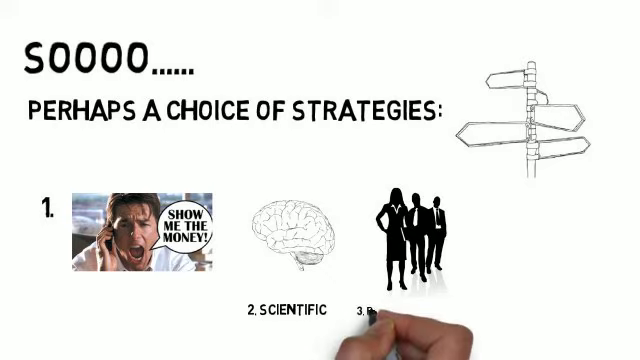
pyautogui.write('PEOPLE DE')
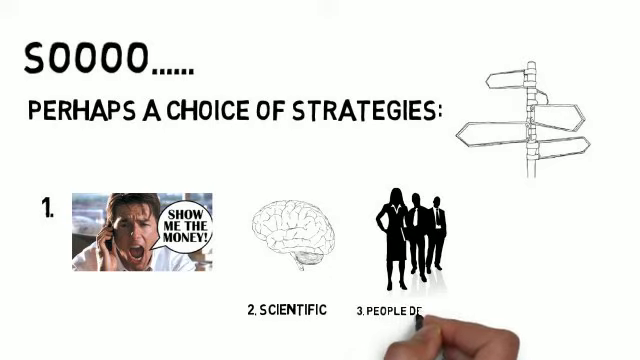